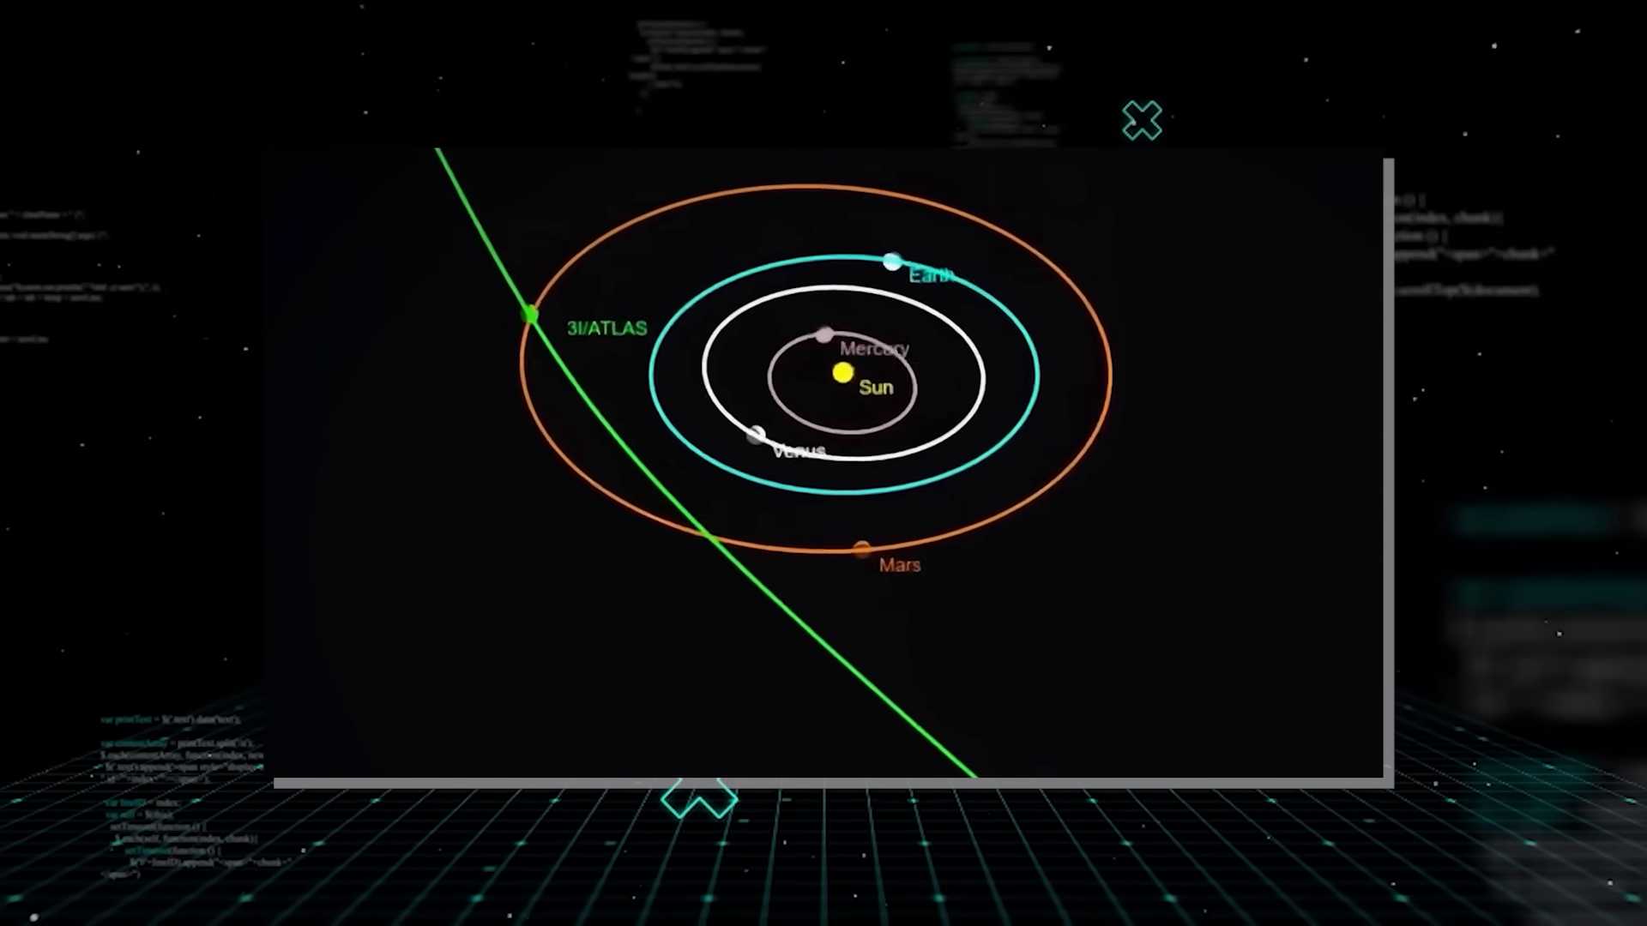
Advance the video past the 3I/ATLAS orbit diagram to the streaking-comet starfield footage
left_click(1141, 120)
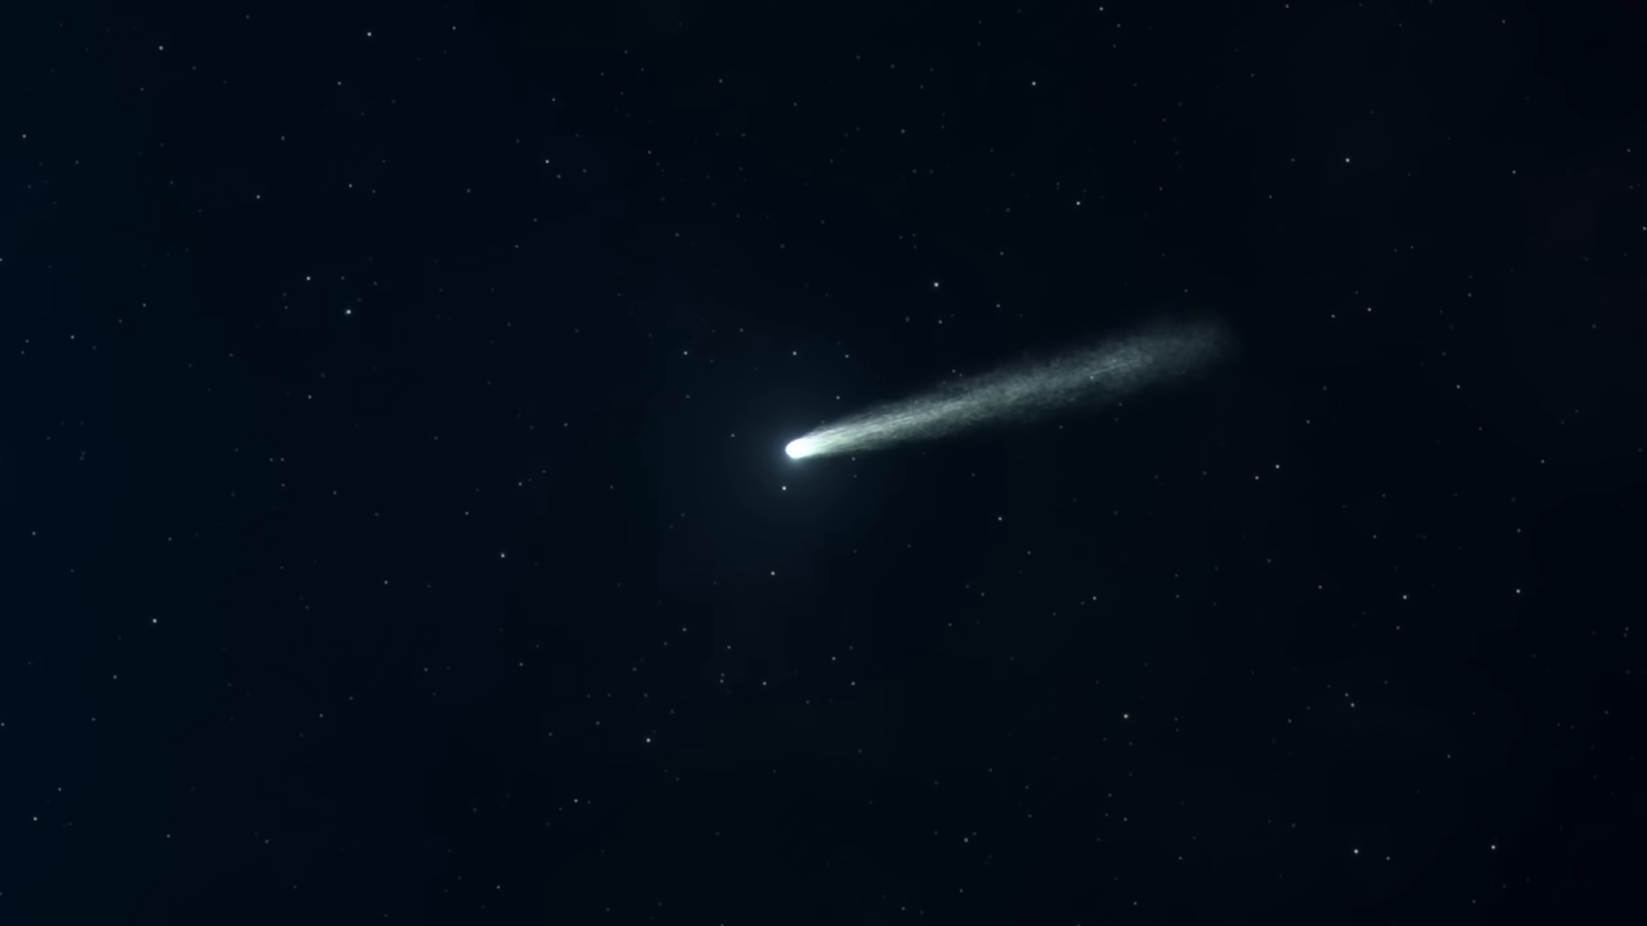